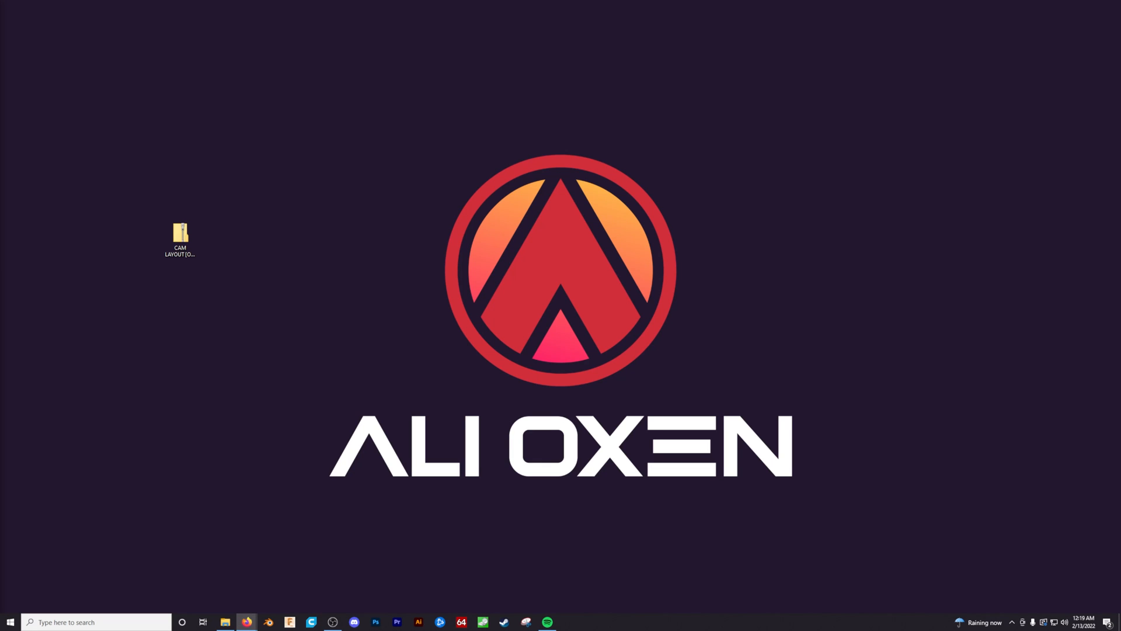
mouse_move(339, 465)
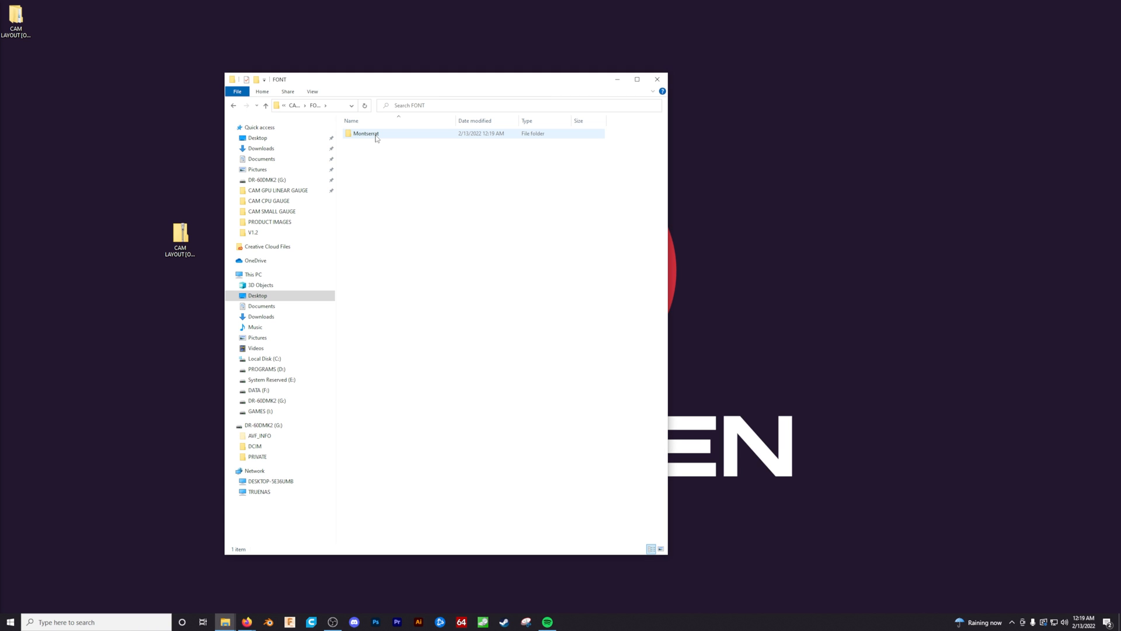
mouse_move(376, 138)
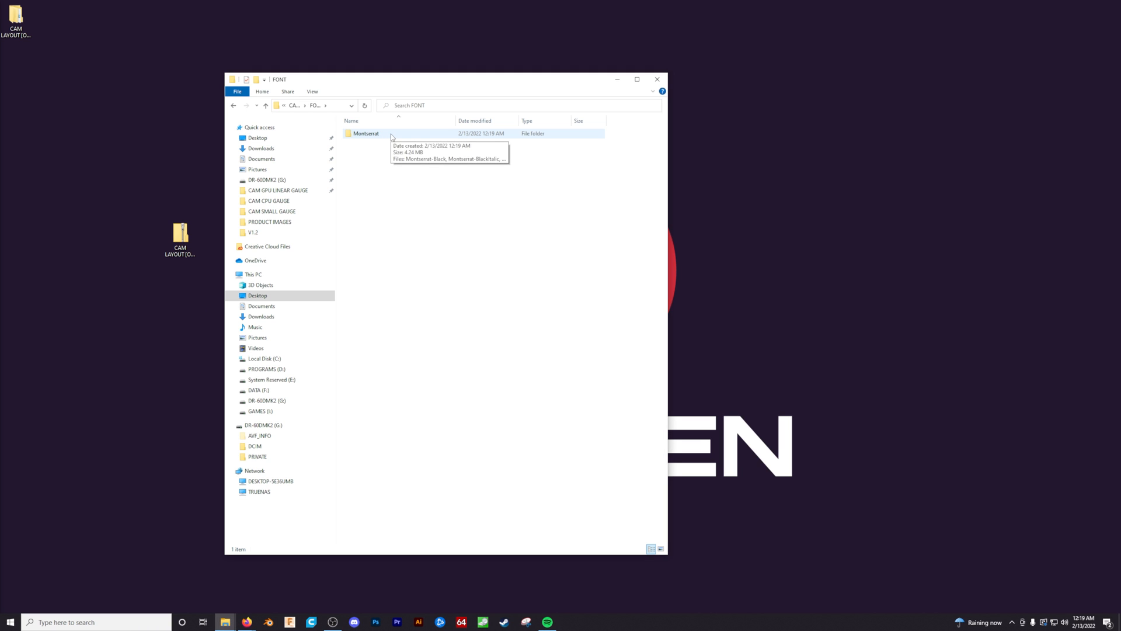
Install all Montserrat font files via drag-and-drop into Settings > Fonts, then close Settings.
double_click(366, 133)
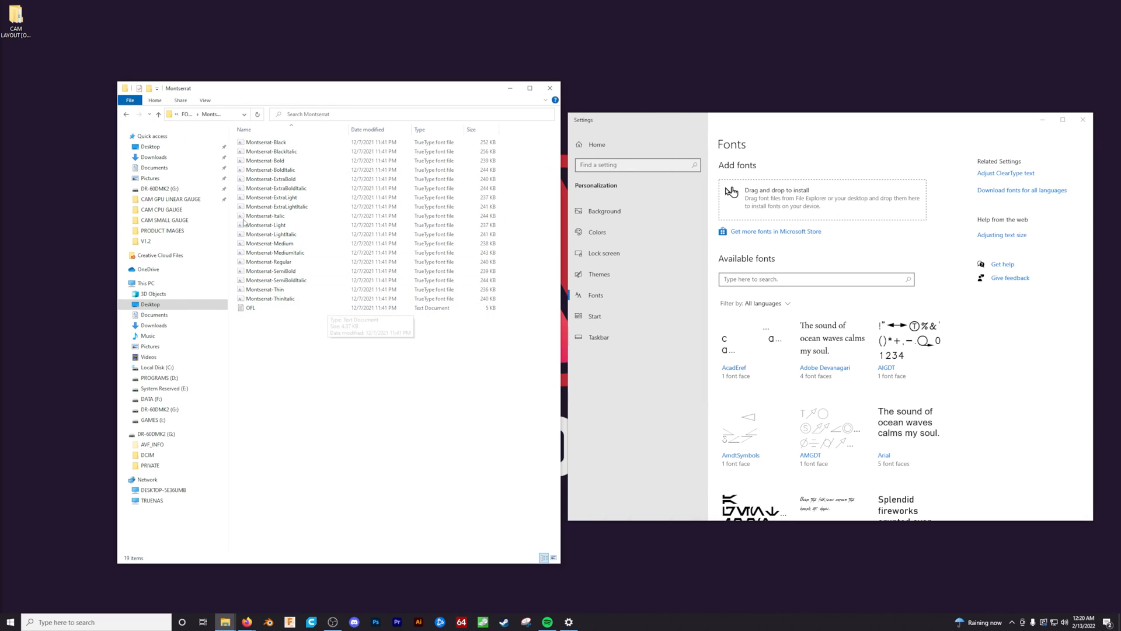
key(ctrl+a)
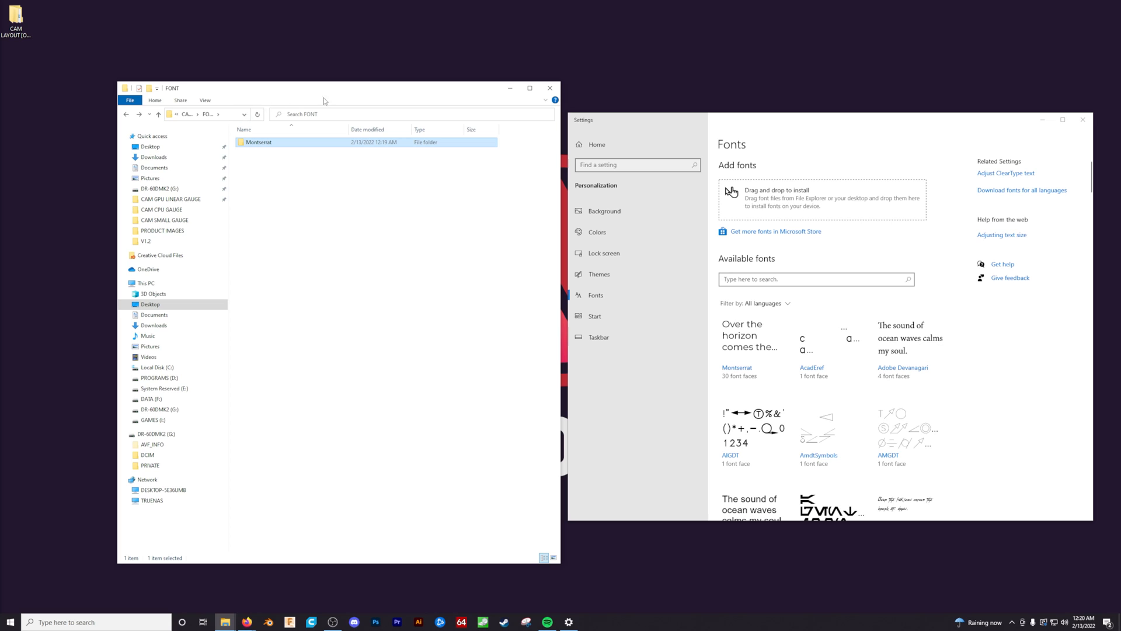
click(1063, 120)
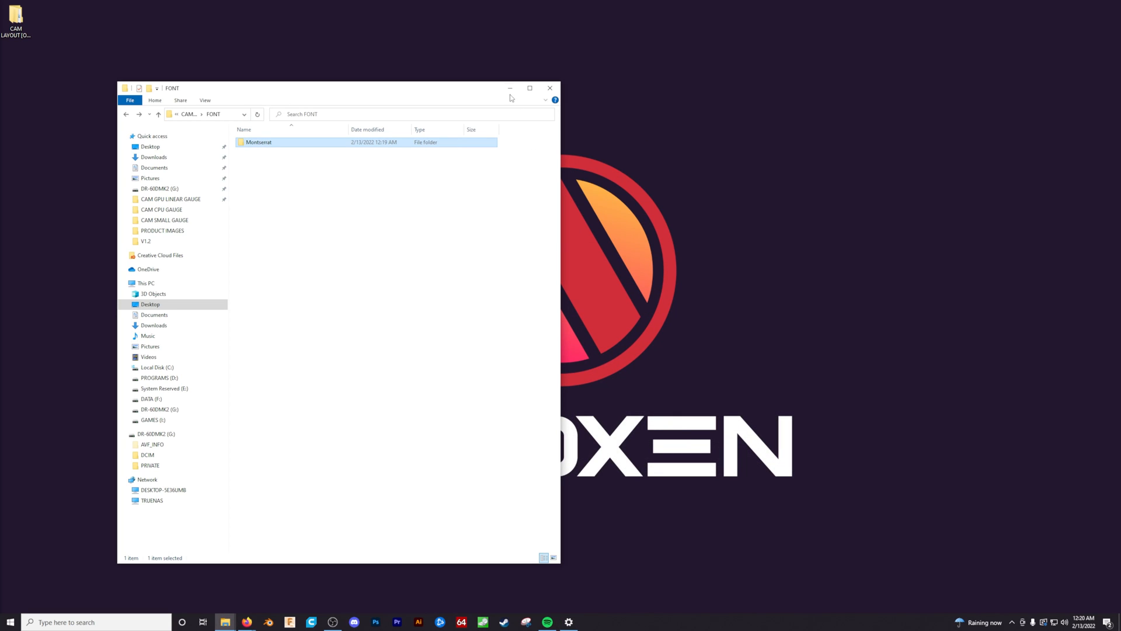
Close the FONT folder window and start AIDA64 Extreme from the taskbar.
click(549, 88)
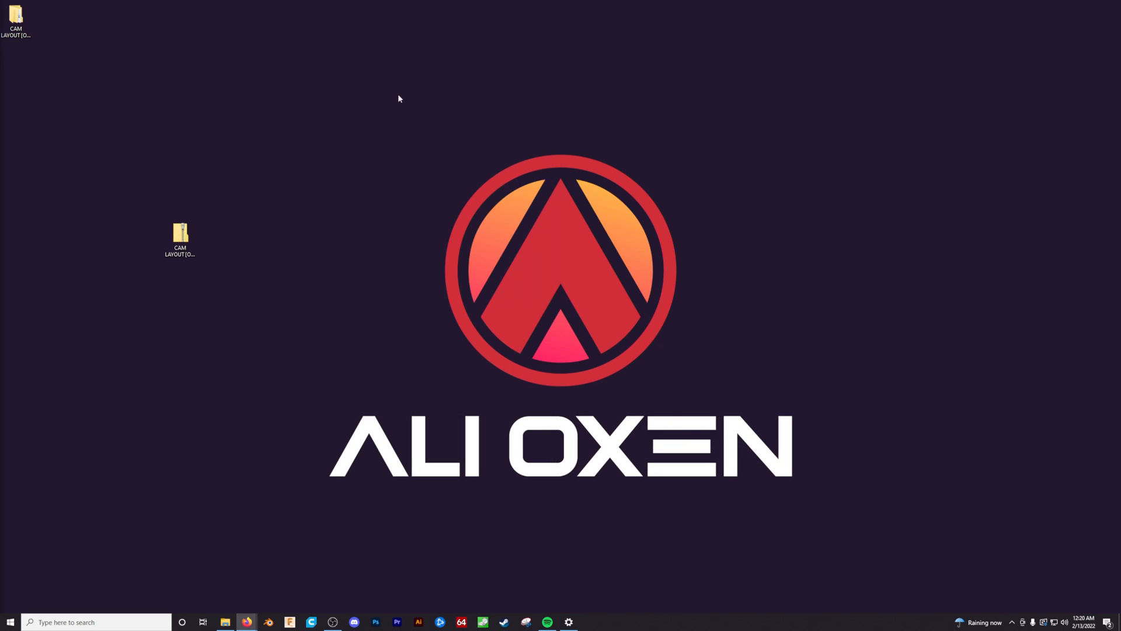
mouse_move(51, 161)
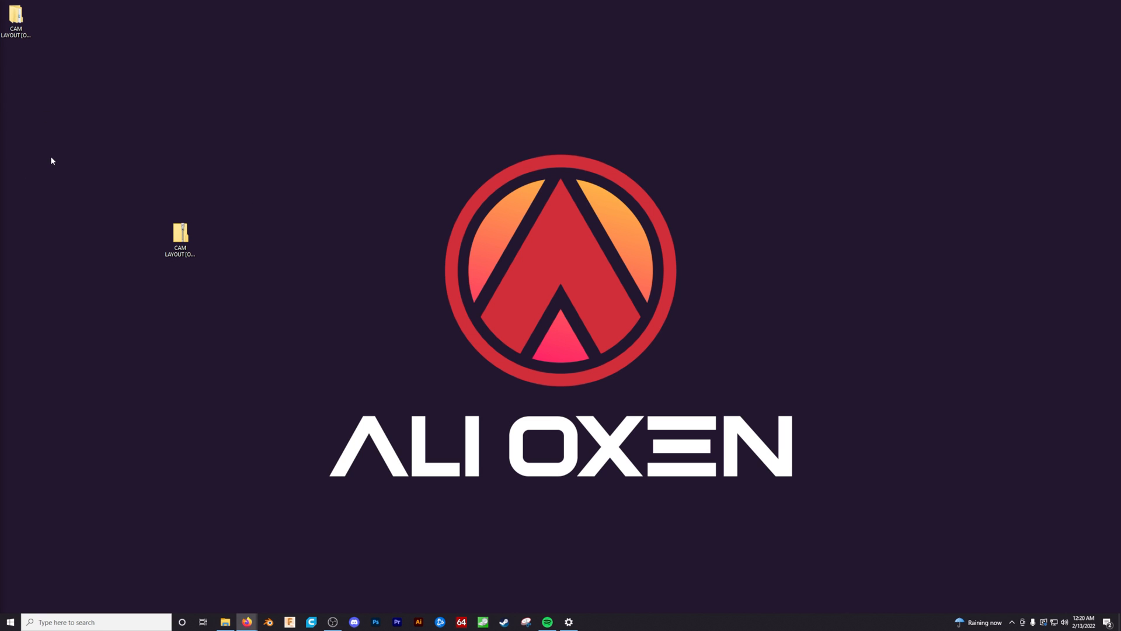
mouse_move(418, 514)
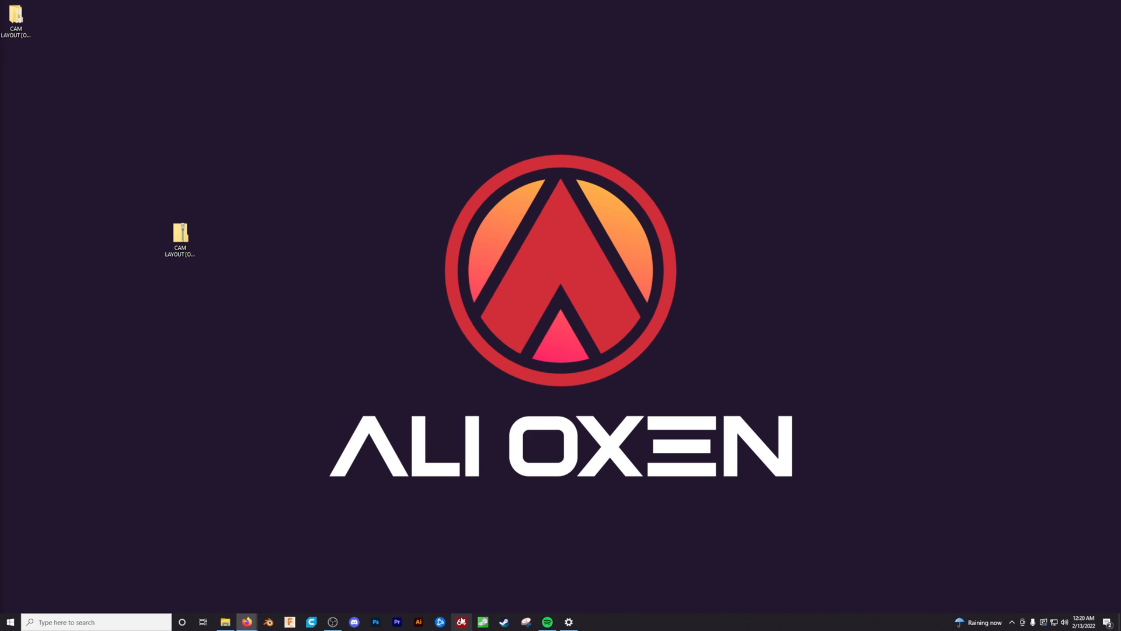
click(461, 621)
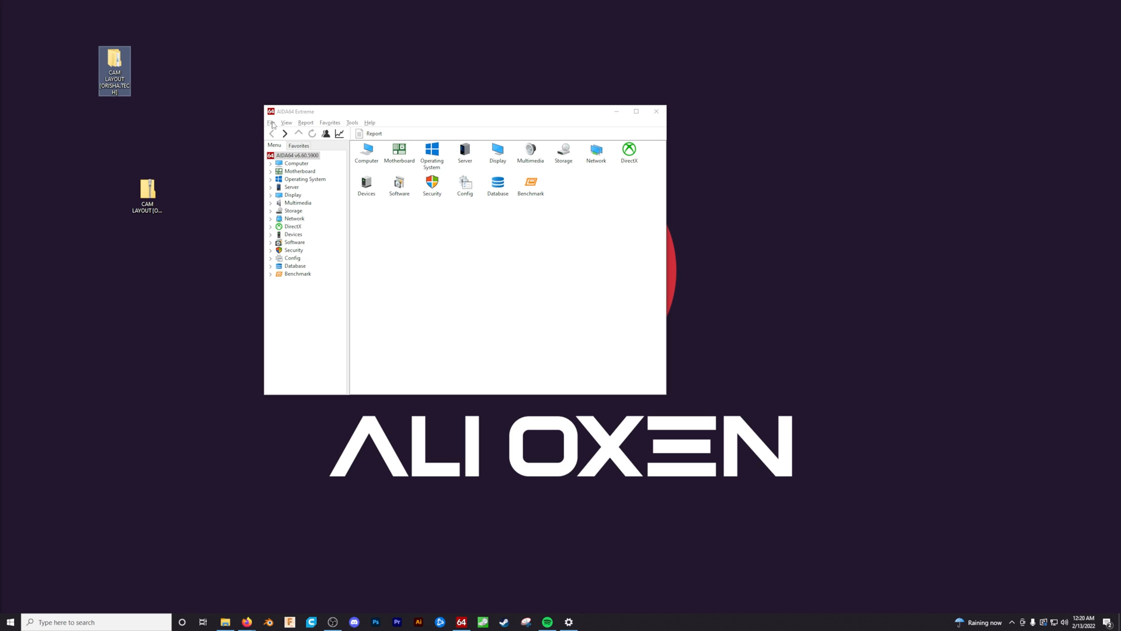
Enable Show SensorPanel under Preferences > Hardware Monitoring so a blank panel appears on the desktop.
click(271, 122)
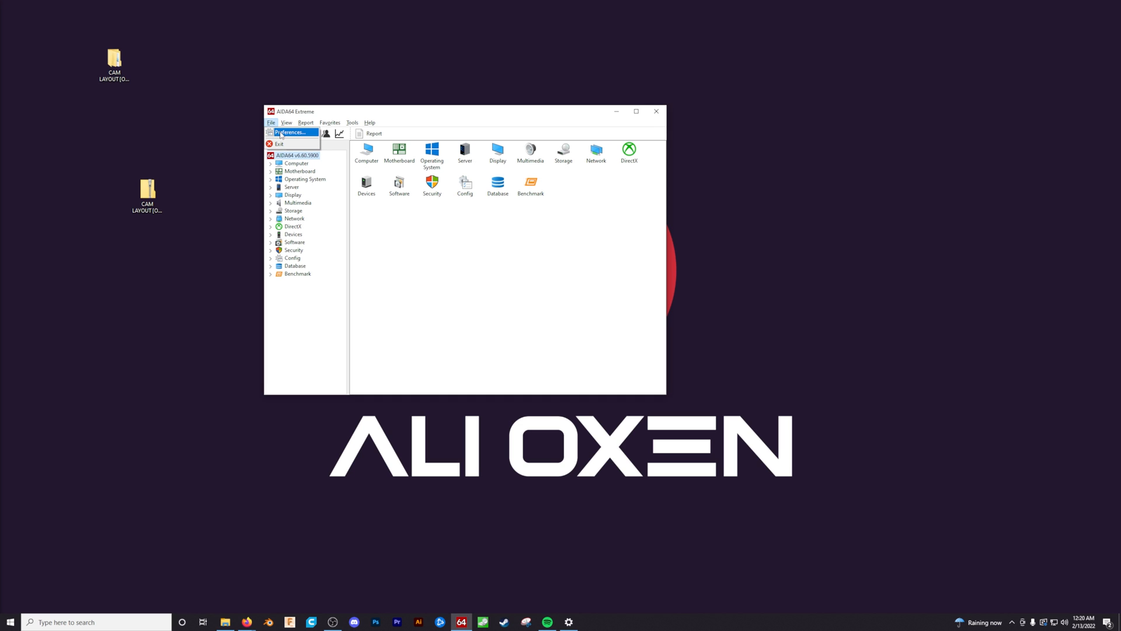
click(290, 133)
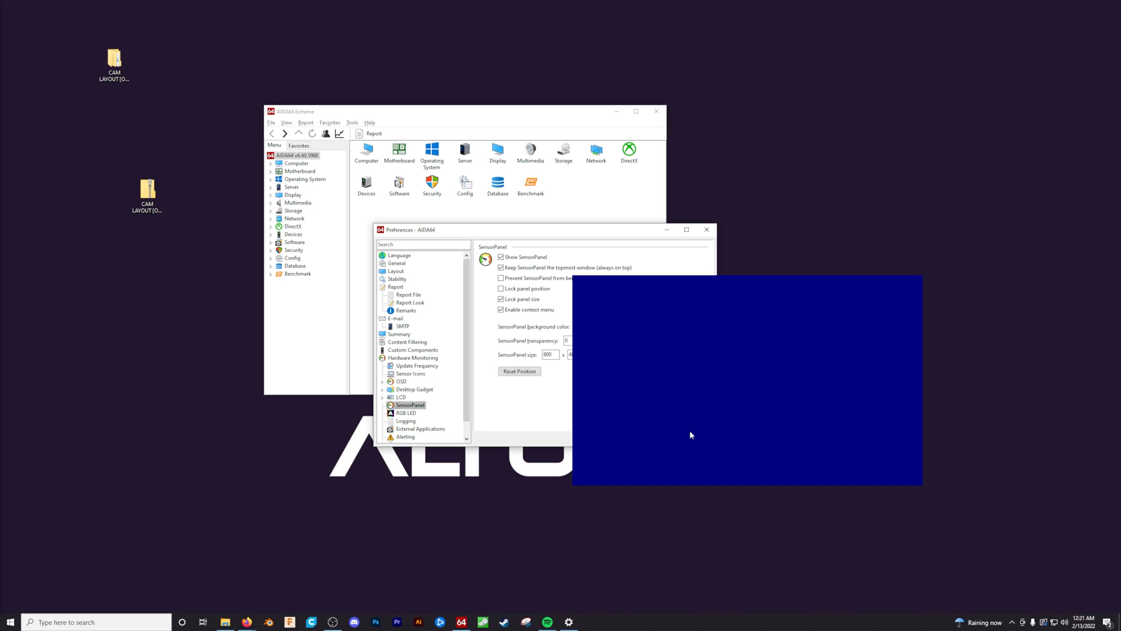
mouse_move(571, 265)
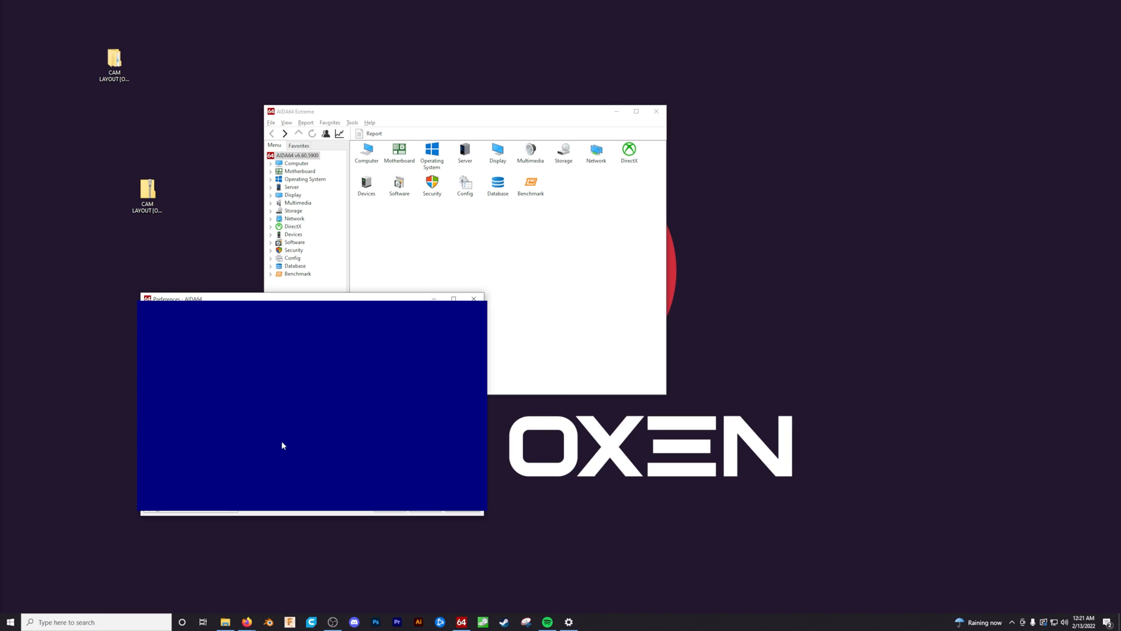
mouse_move(250, 302)
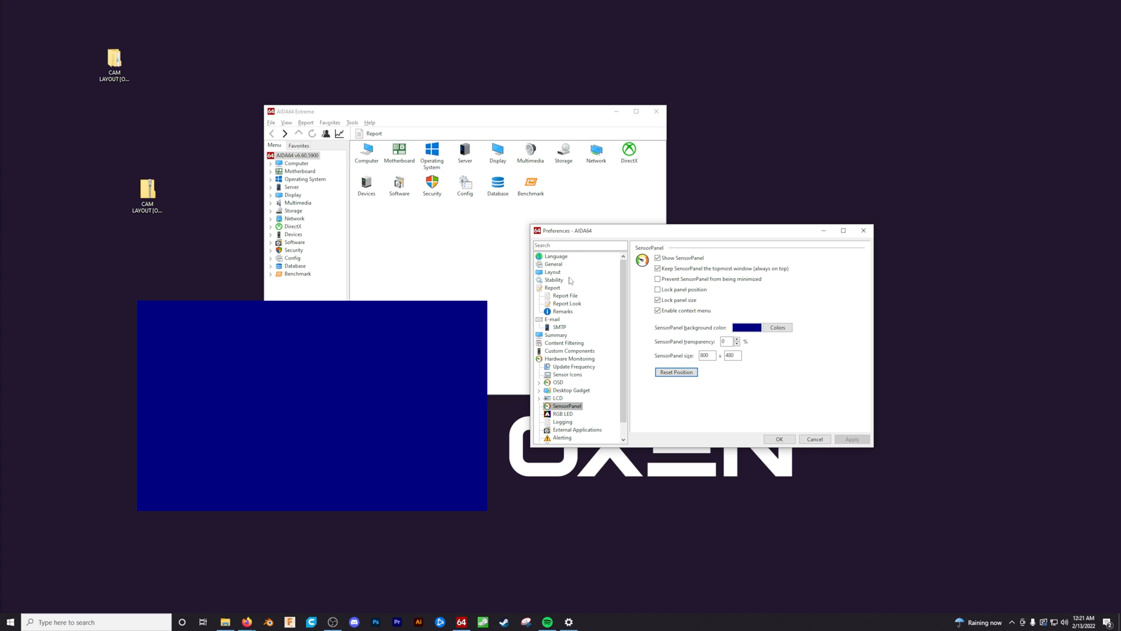
mouse_move(469, 276)
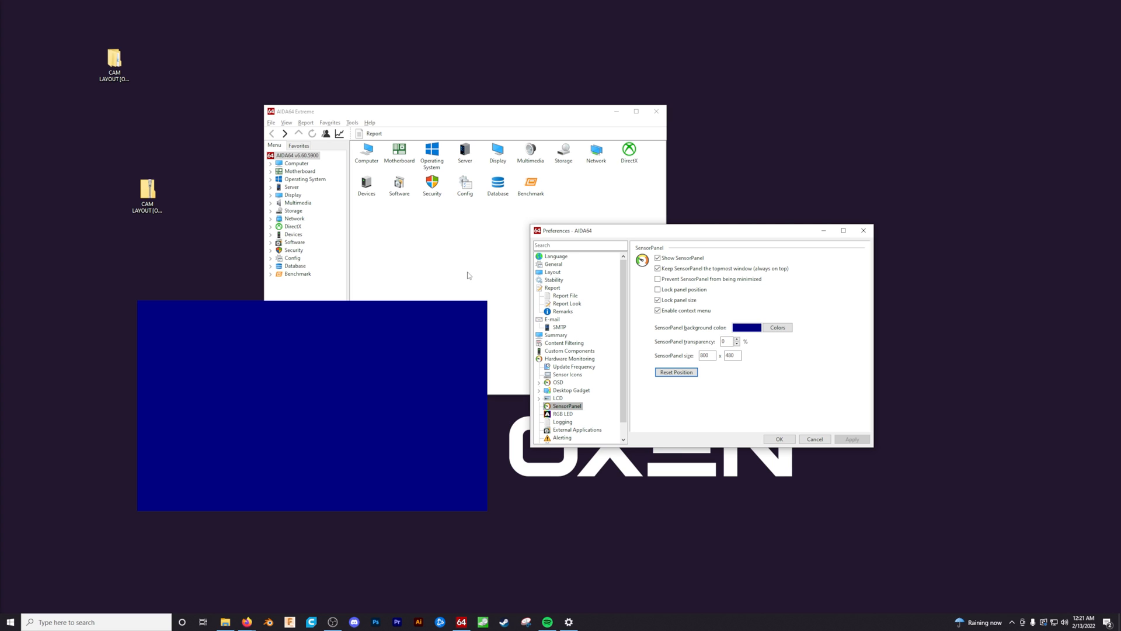
mouse_move(606, 236)
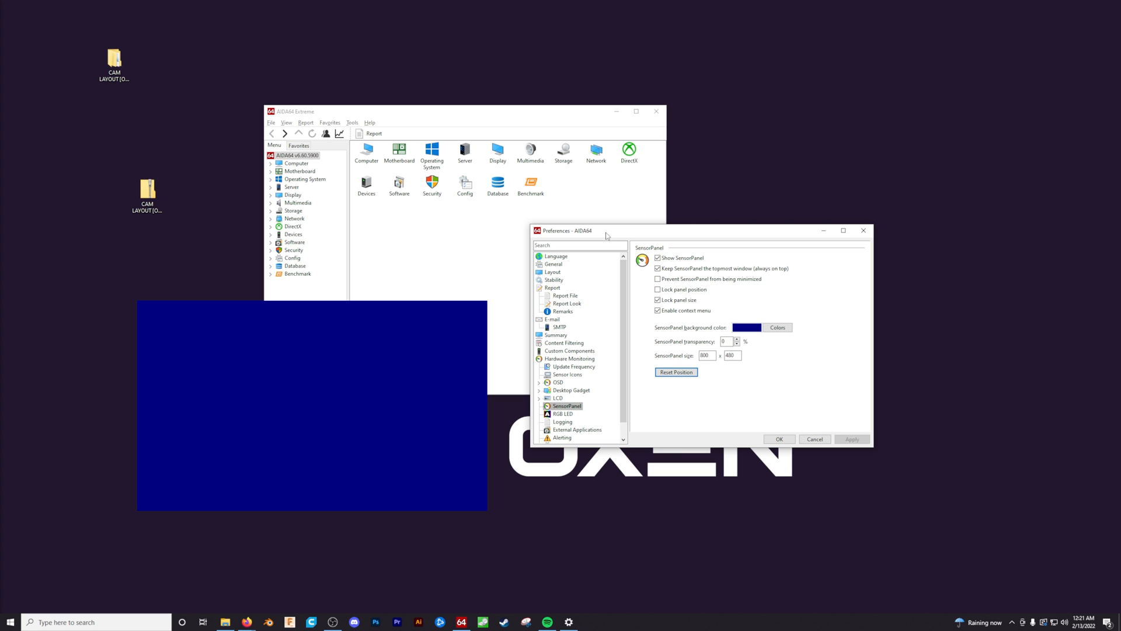
click(114, 60)
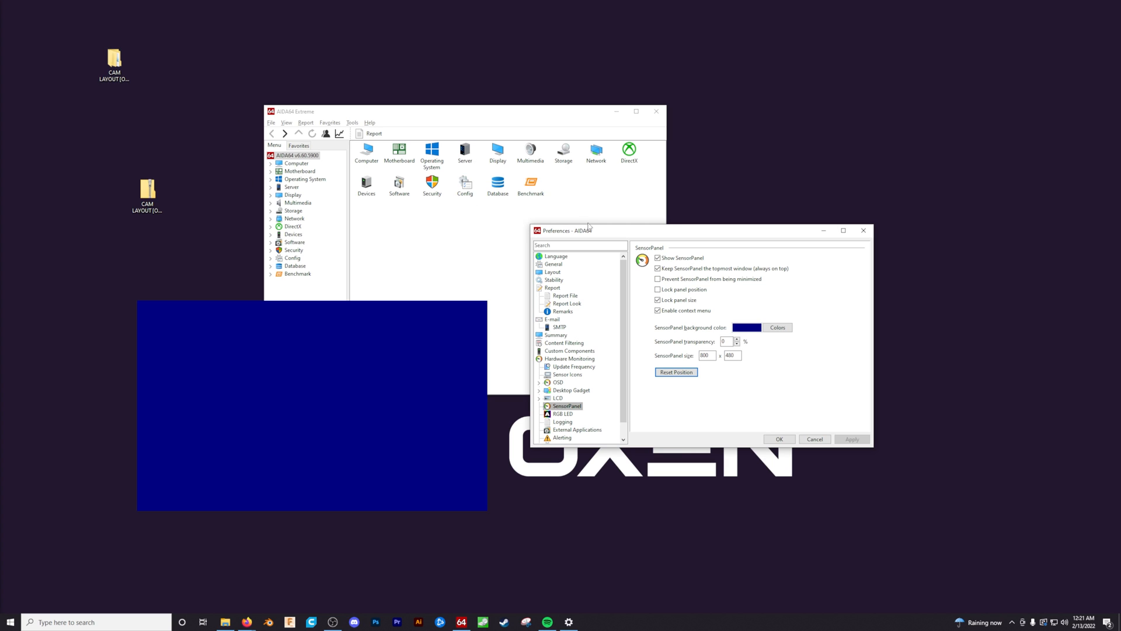
mouse_move(676, 363)
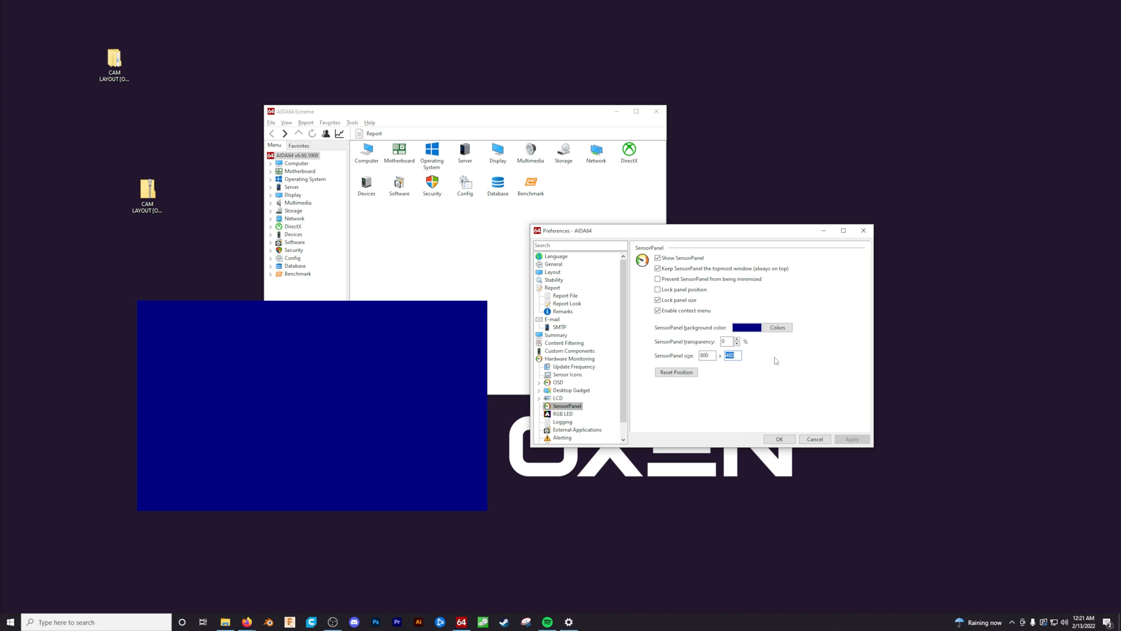
mouse_move(518, 323)
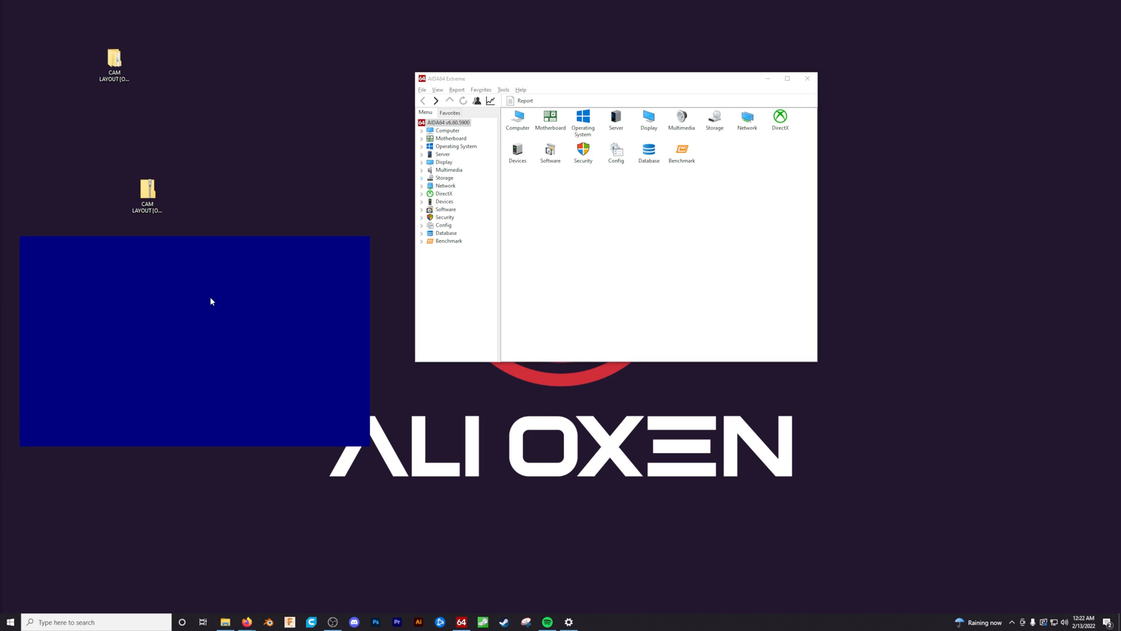
Bring up the SensorPanel Manager from the panel's context menu and start an Import.
right_click(211, 302)
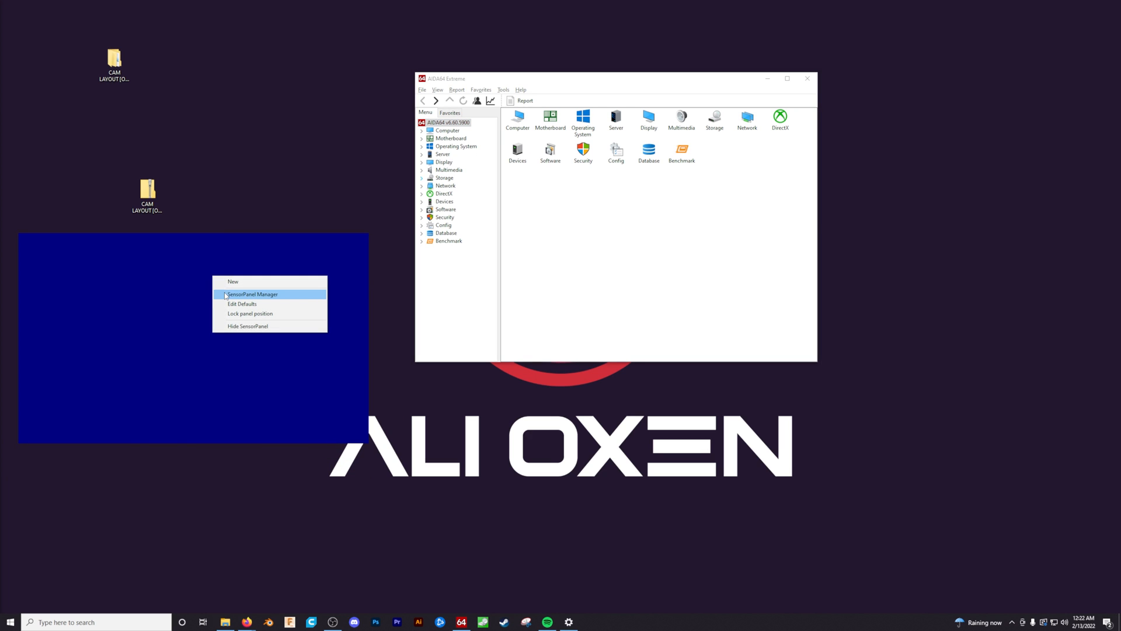
mouse_move(243, 299)
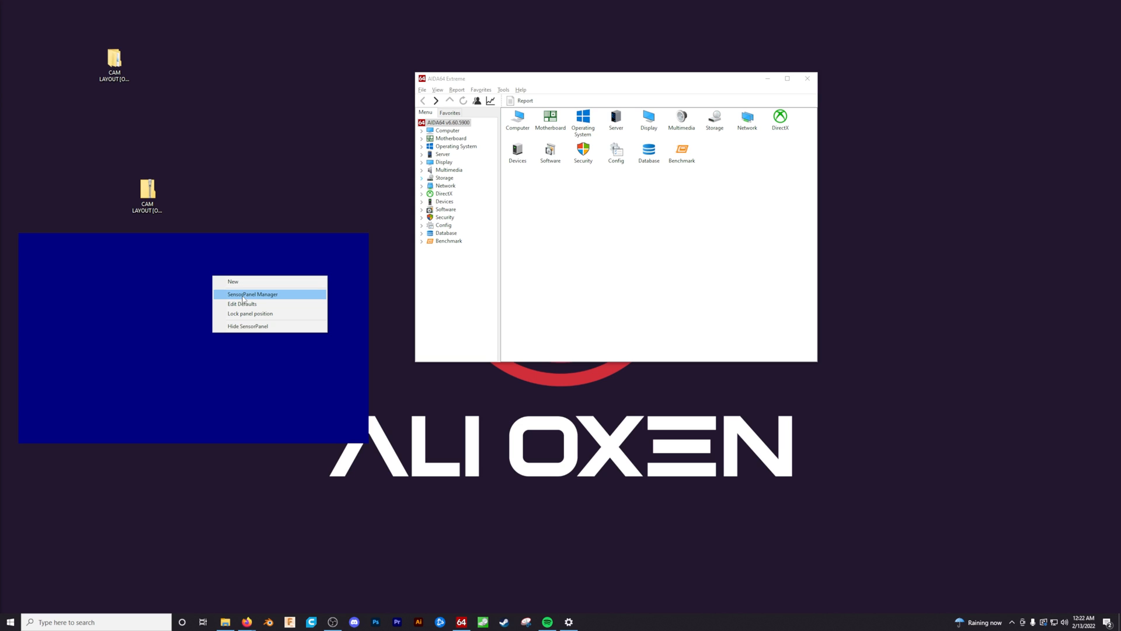
click(252, 293)
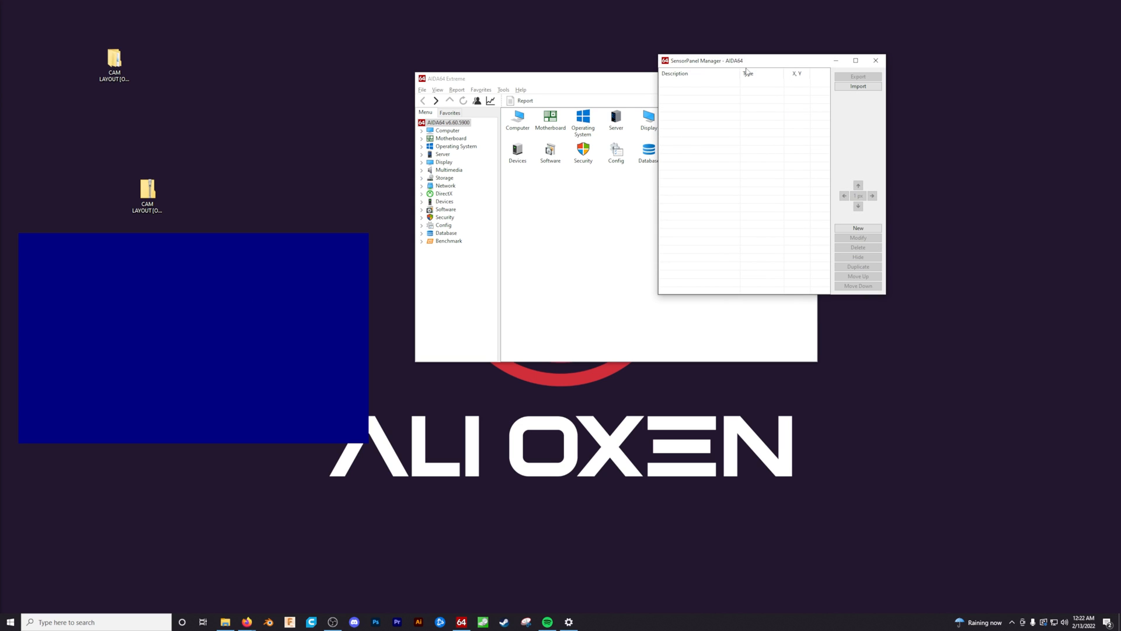
drag(706, 60, 443, 251)
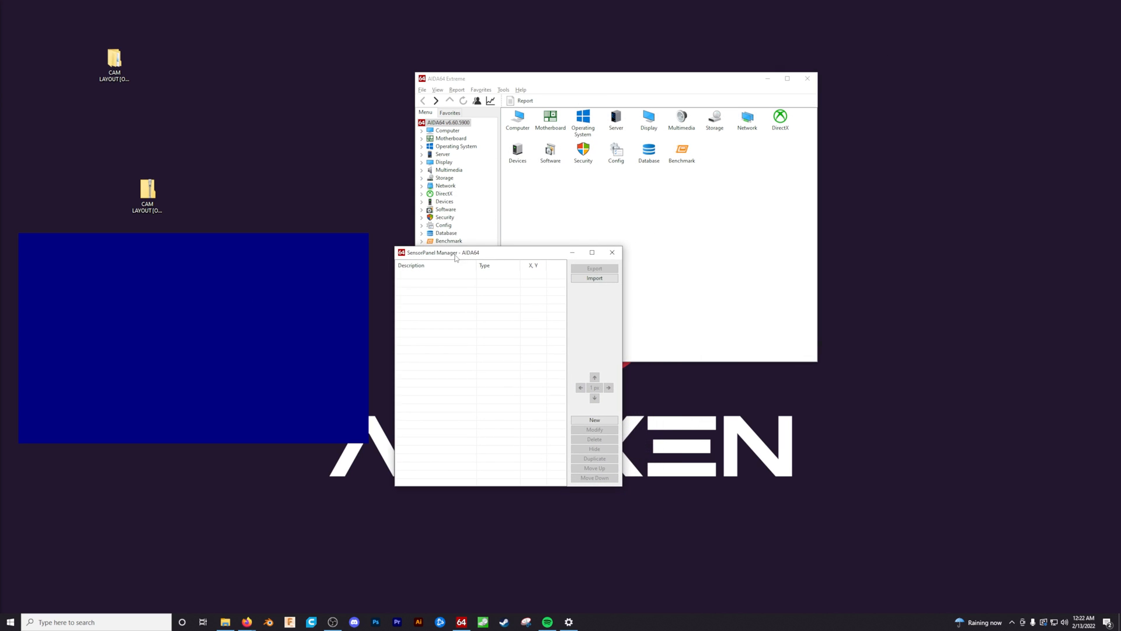
mouse_move(472, 291)
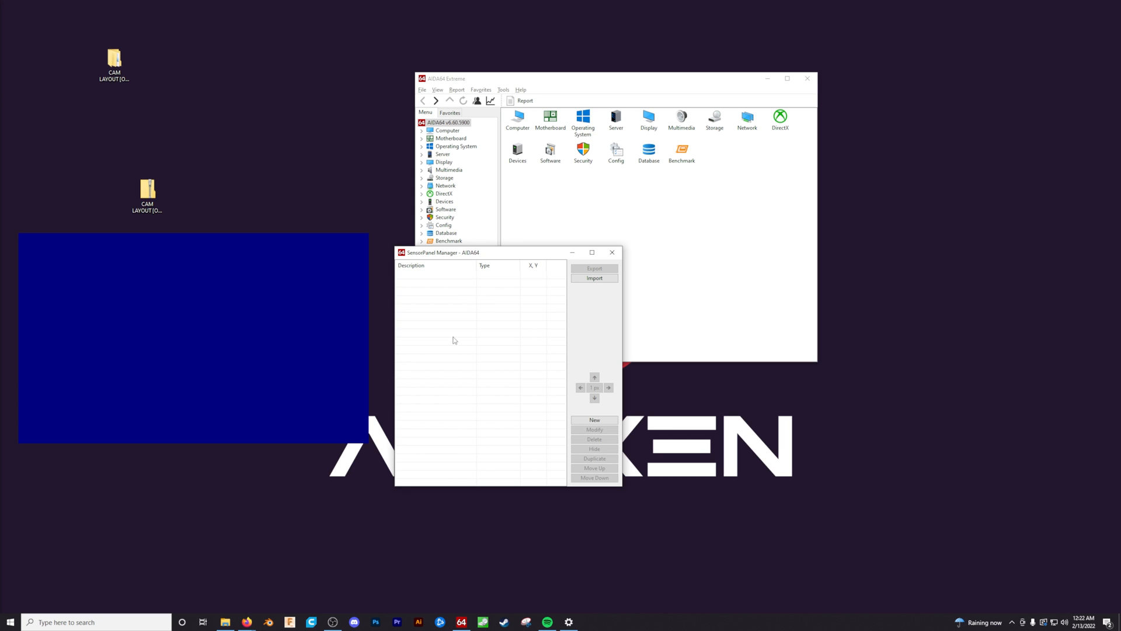
mouse_move(436, 375)
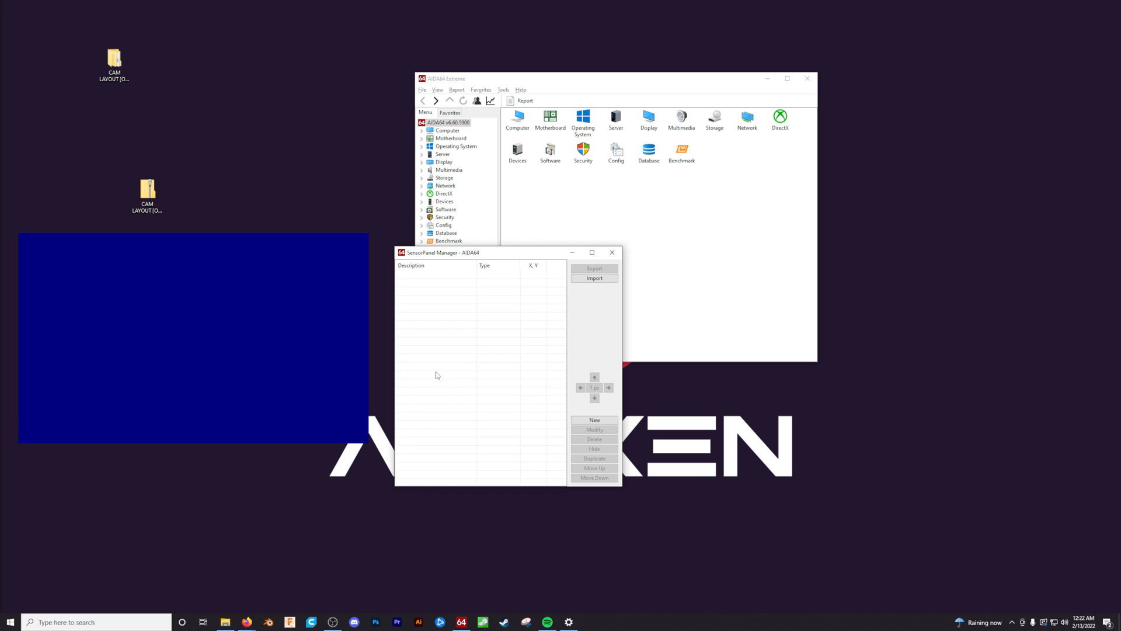
mouse_move(462, 397)
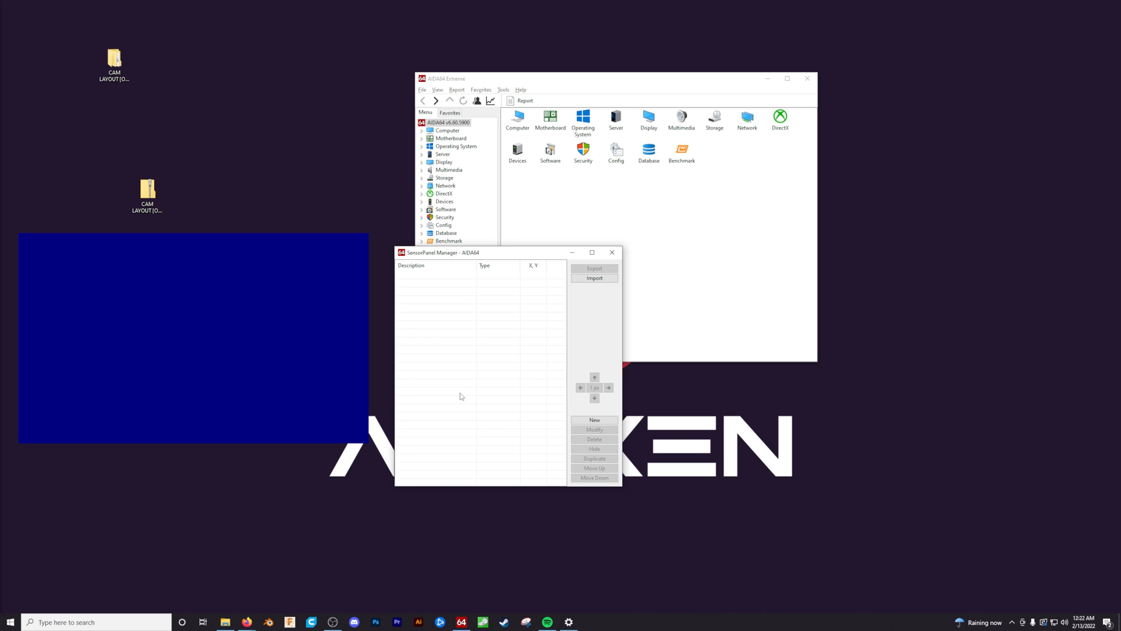
click(595, 277)
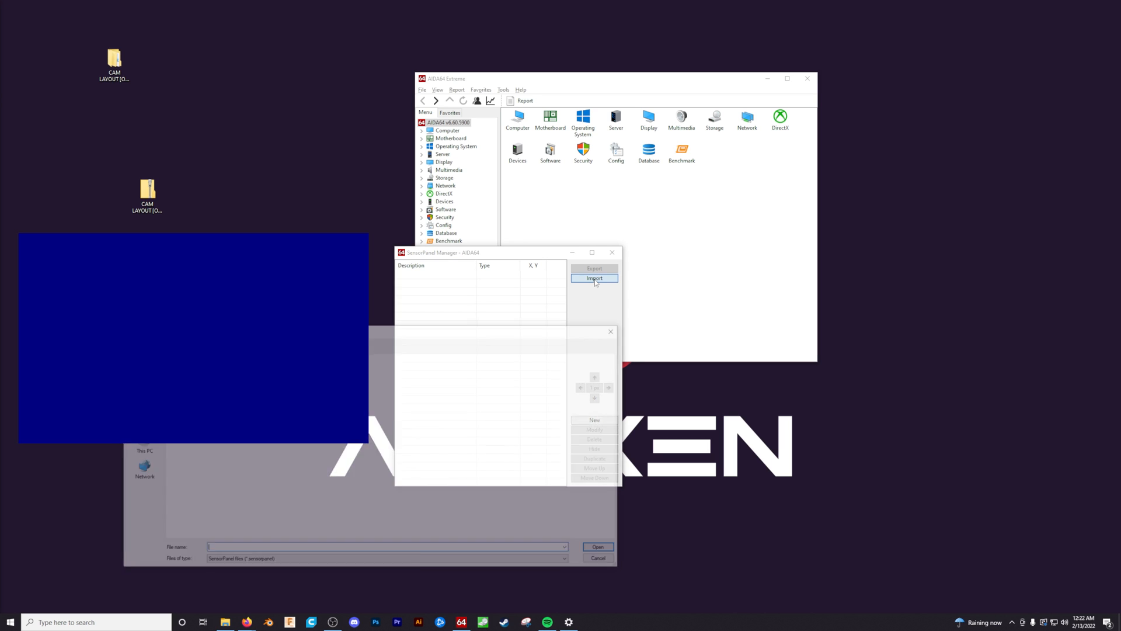
Import CAM.sensorpanel from the CAM LAYOUT [ORISHA TECH] folder to populate the panel gauges.
click(595, 277)
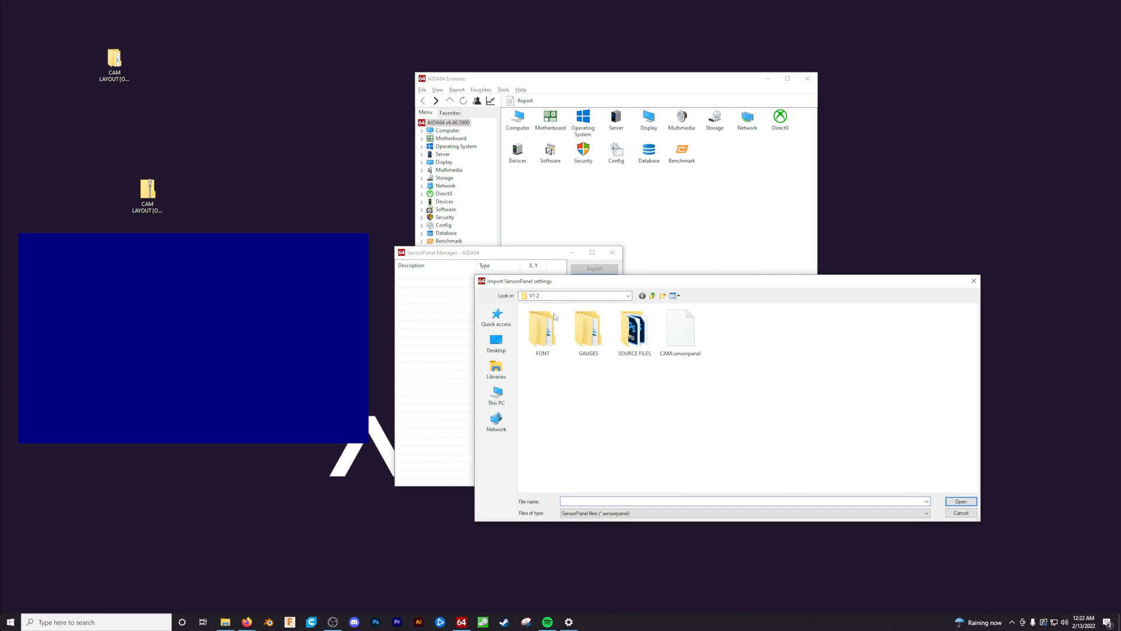
click(651, 295)
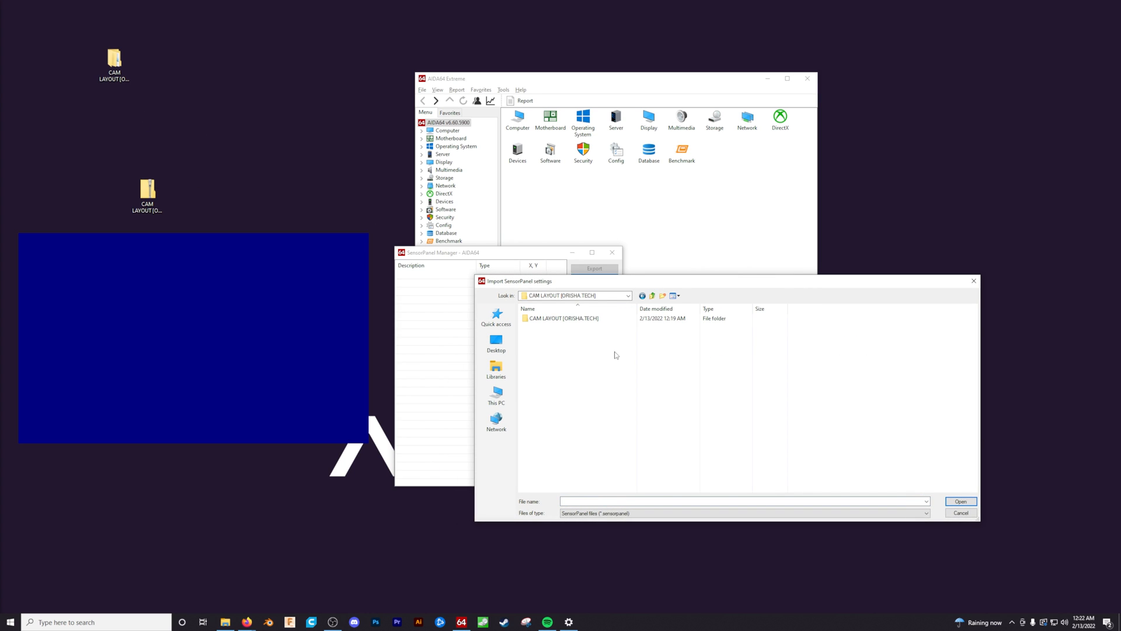
double_click(563, 317)
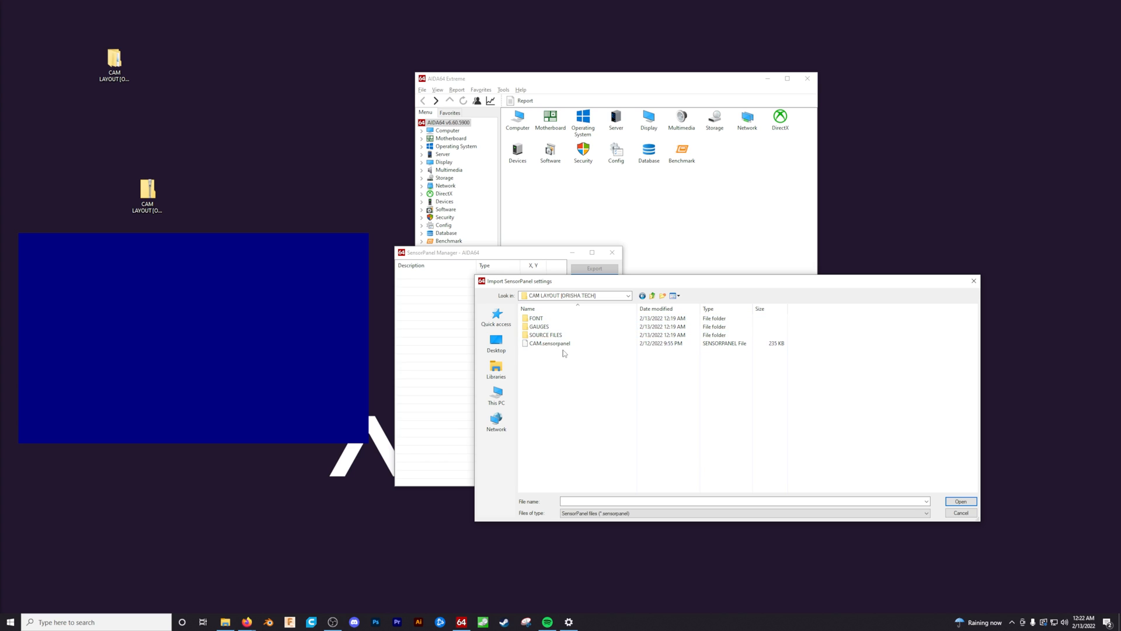
click(551, 343)
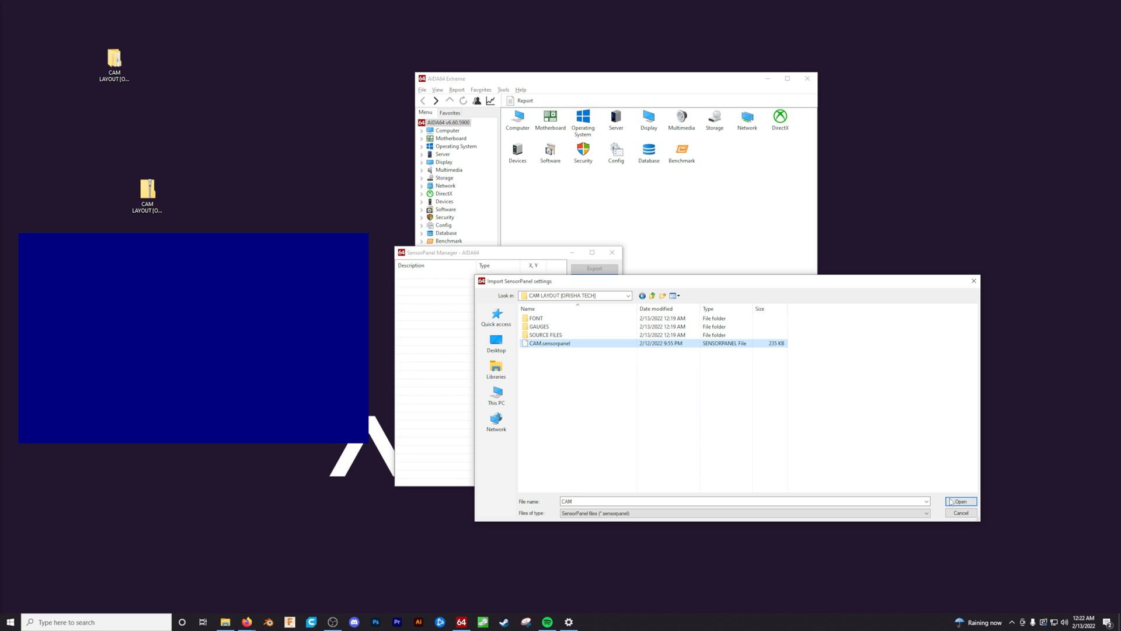
click(960, 500)
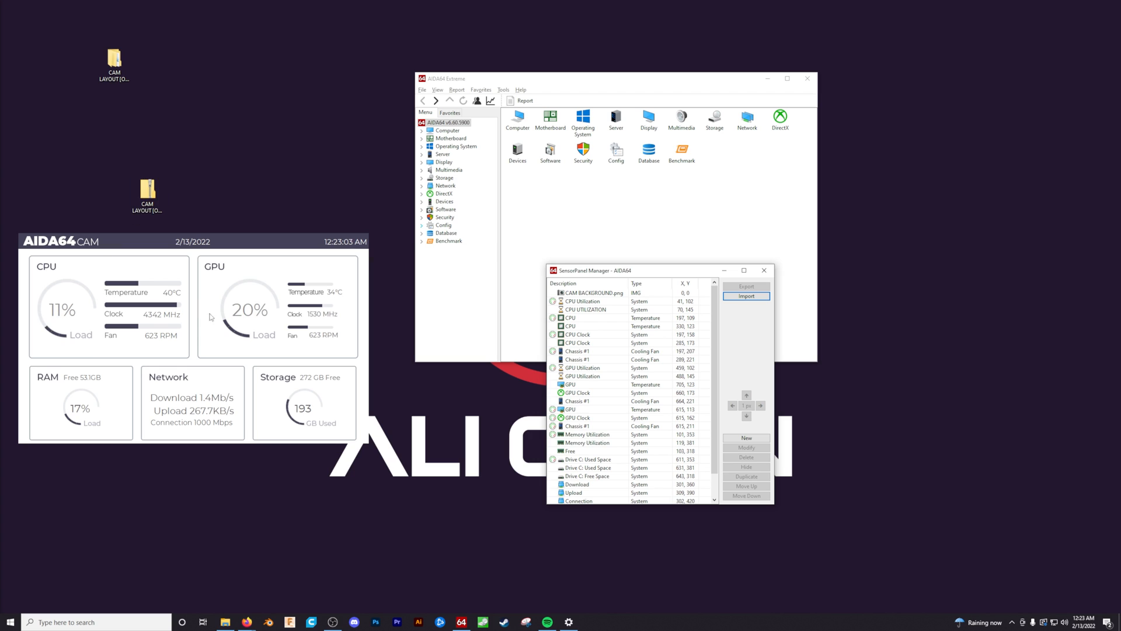
Select ASSET COORDINATES and COORDINATES LEGEND in the CAM layout folder and view them in Photos.
click(114, 61)
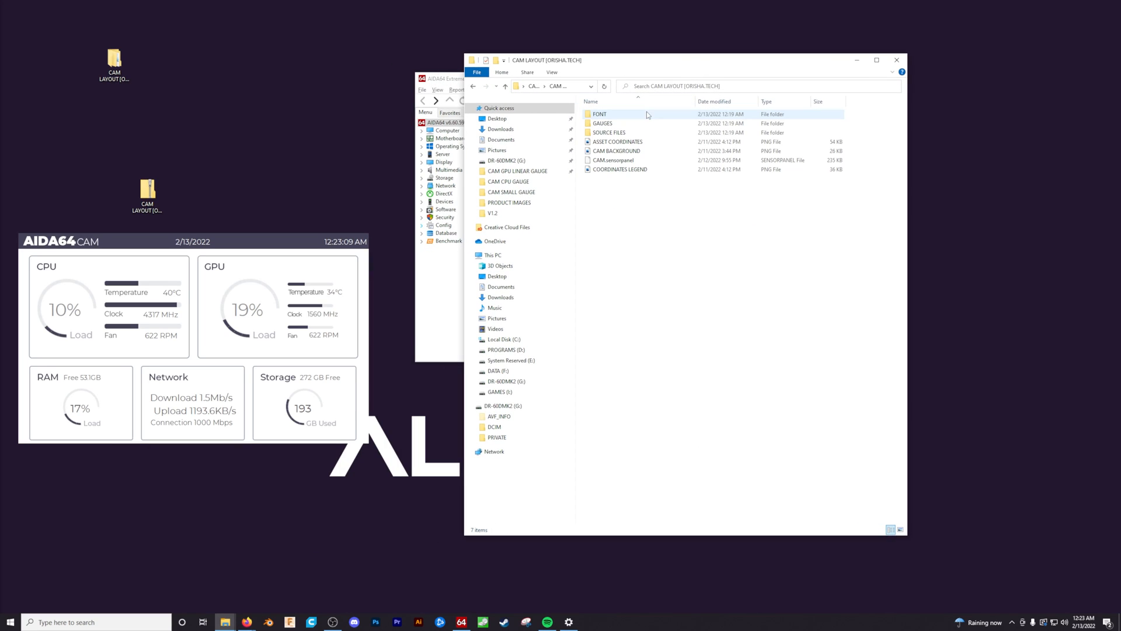
mouse_move(629, 170)
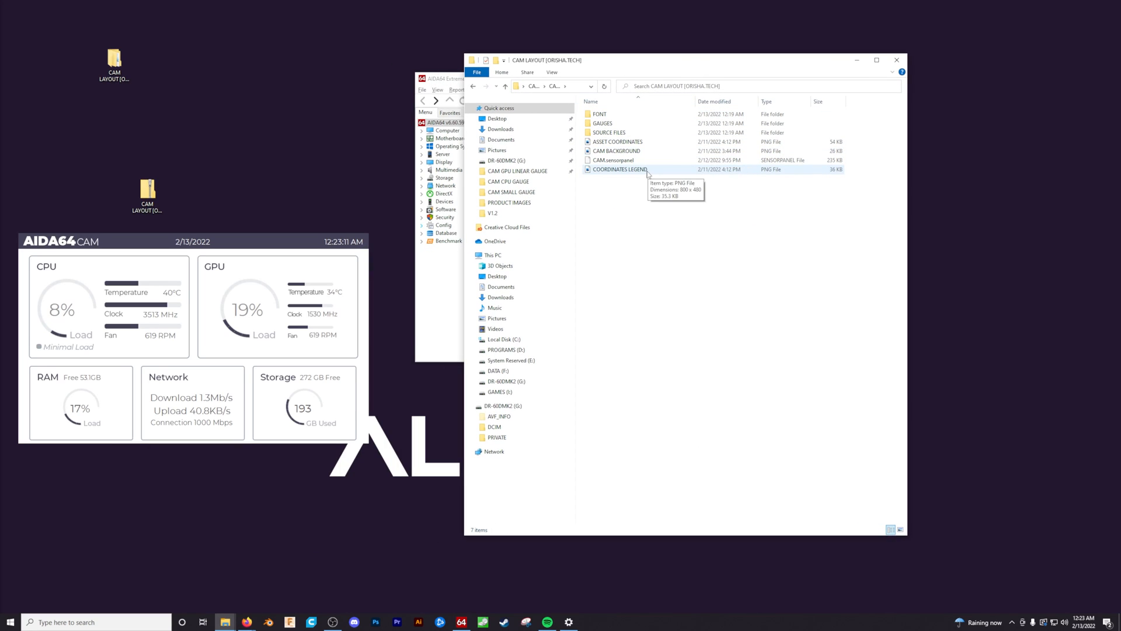
click(617, 141)
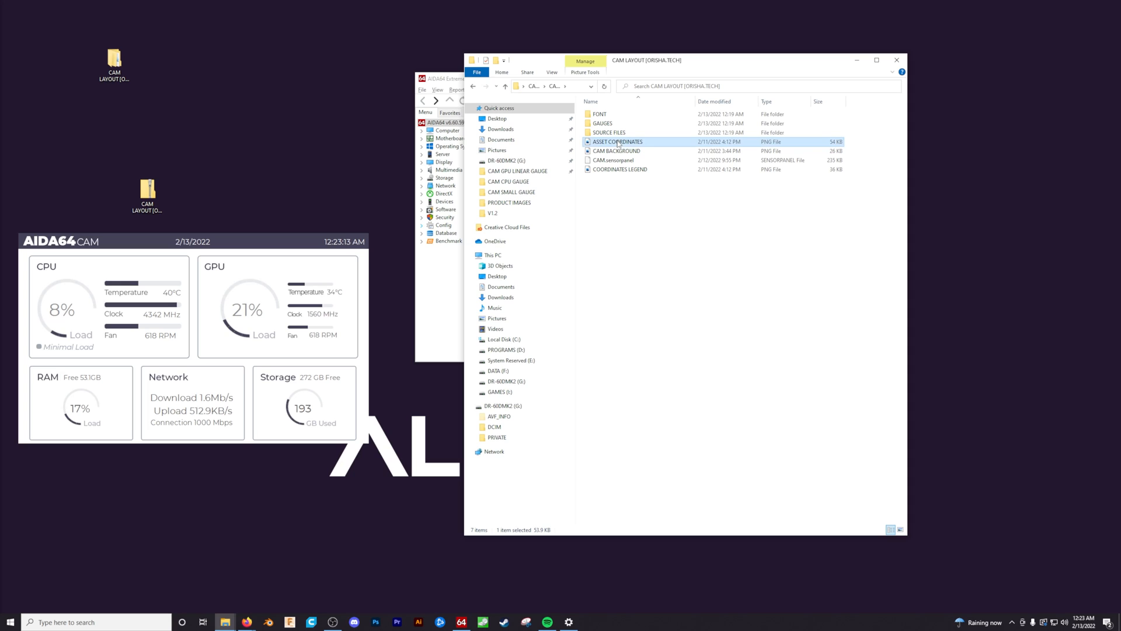
mouse_move(621, 174)
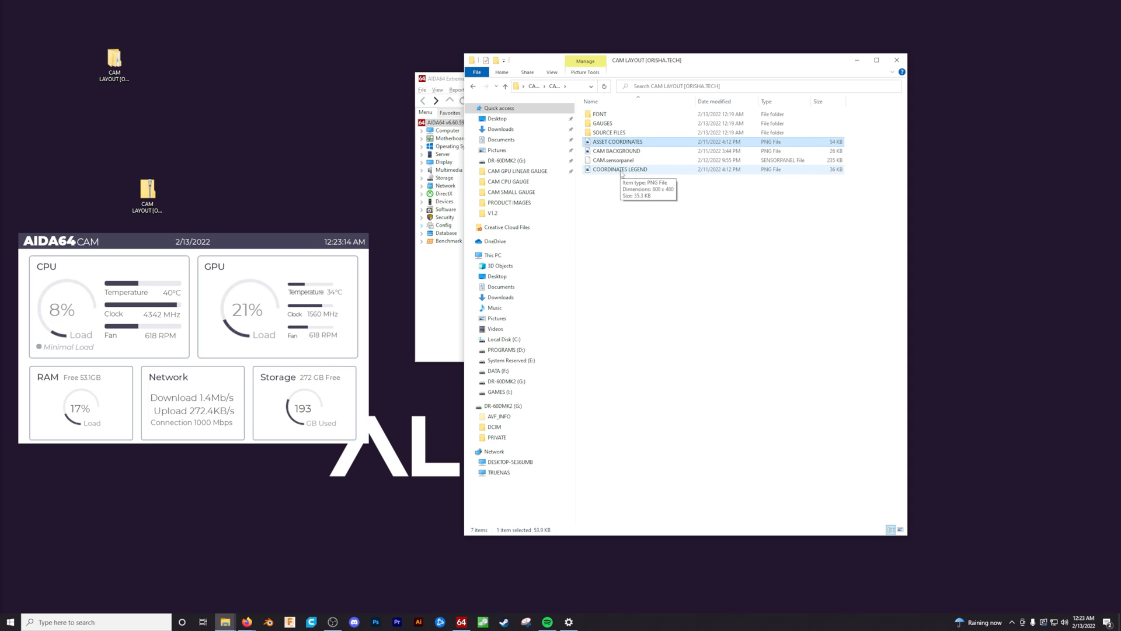
click(619, 169)
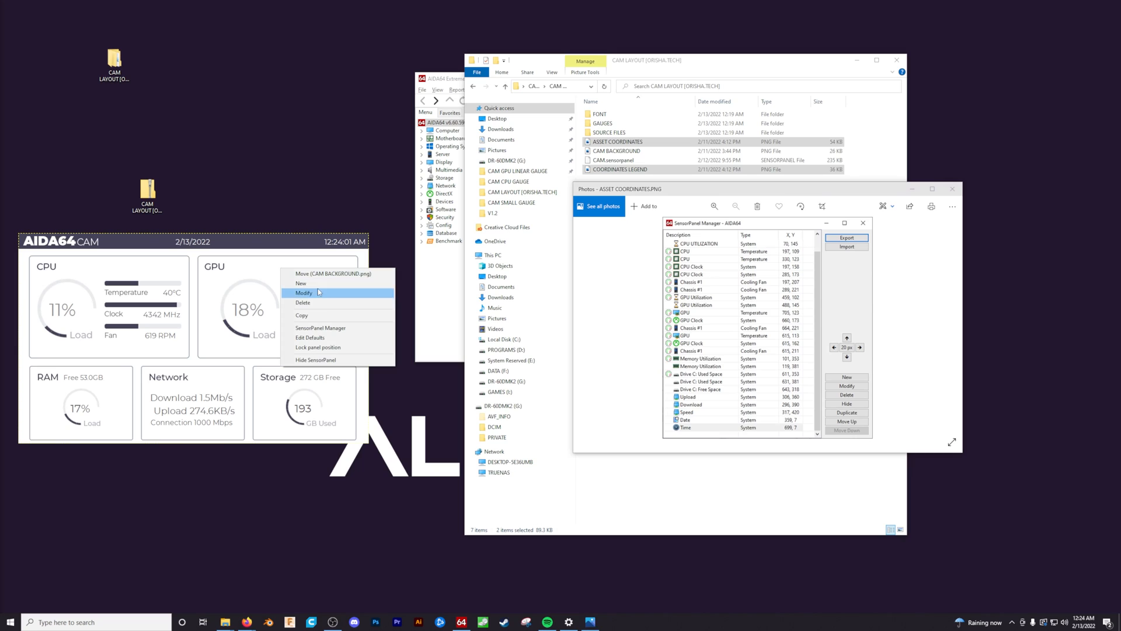
Edit the CAM BACKGROUND panel item while comparing against the COORDINATES LEGEND image.
click(303, 293)
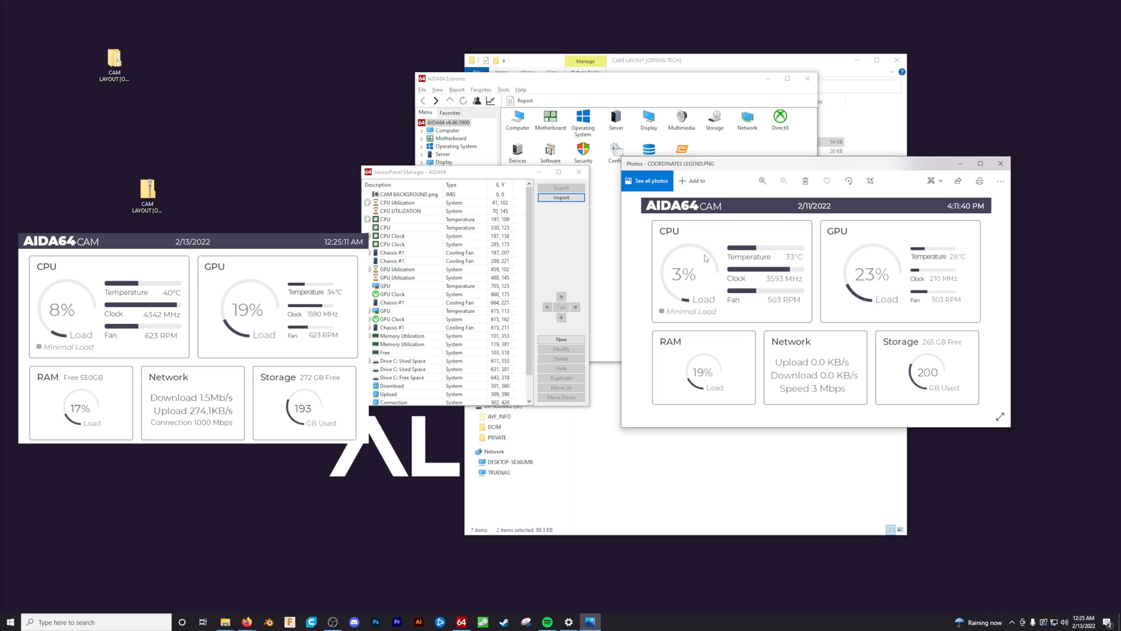
mouse_move(700, 255)
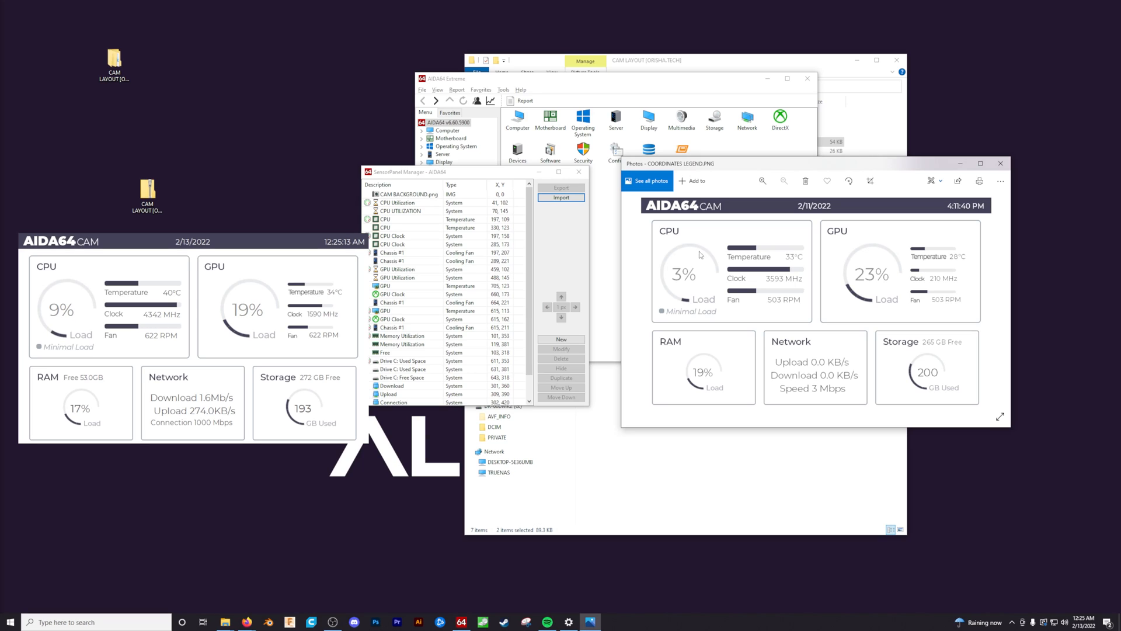